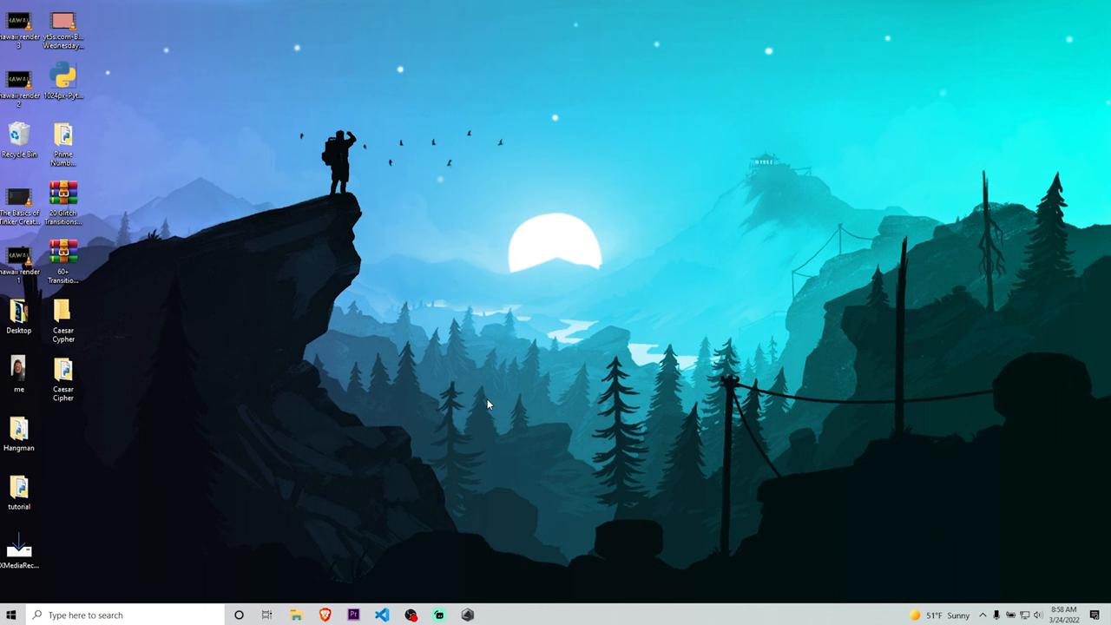
mouse_move(356, 573)
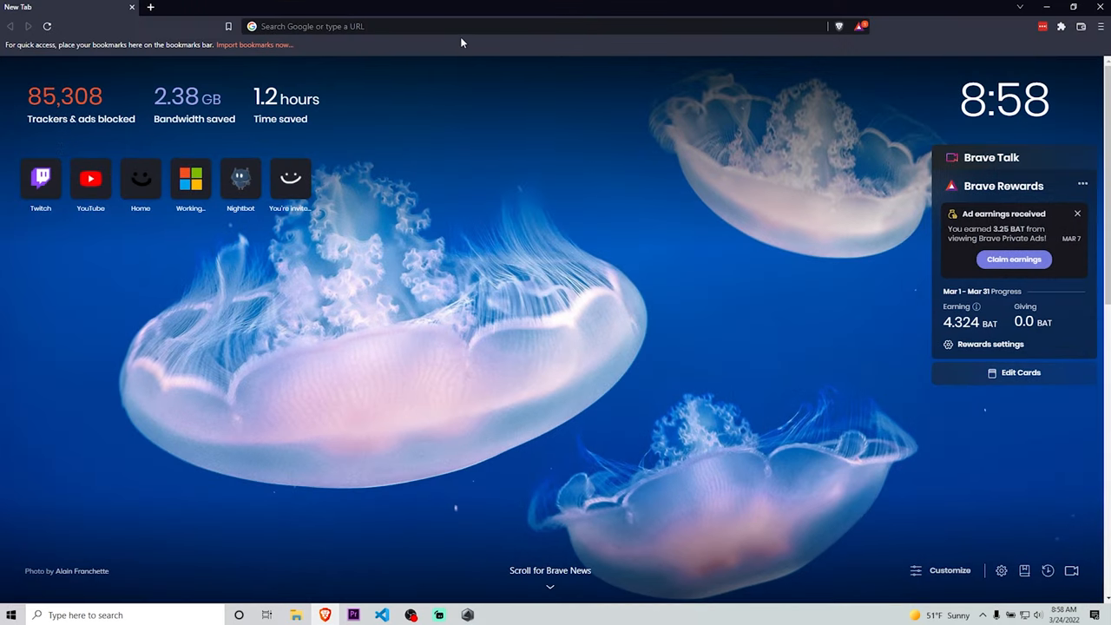
Search 'snap camera' in Brave and go to the official snapcamera.snapchat.com site
type("snap camera")
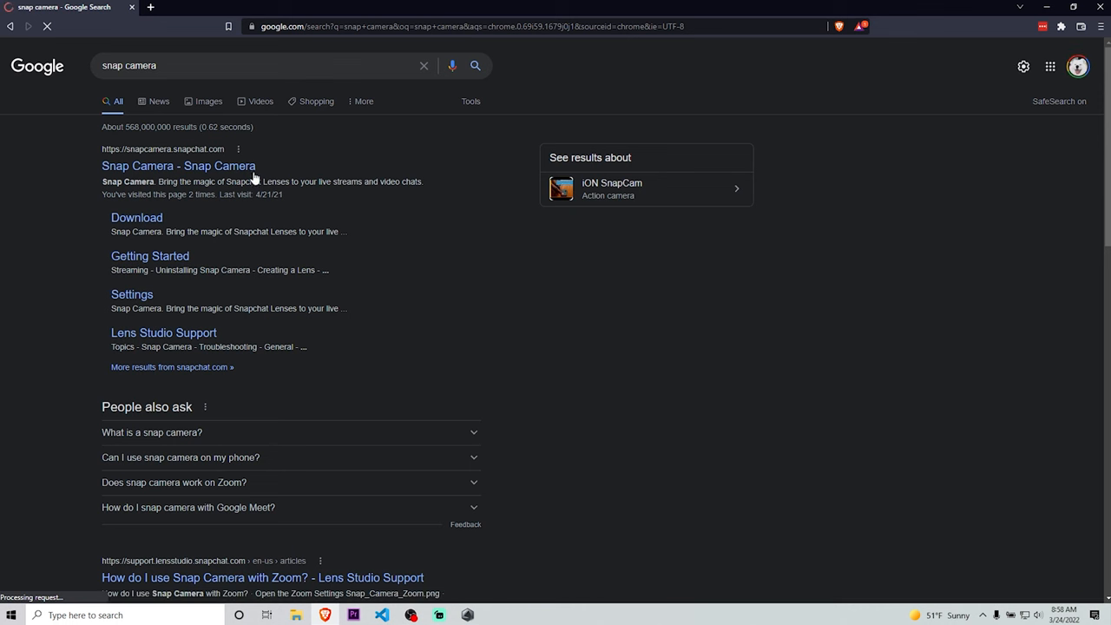
left_click(177, 166)
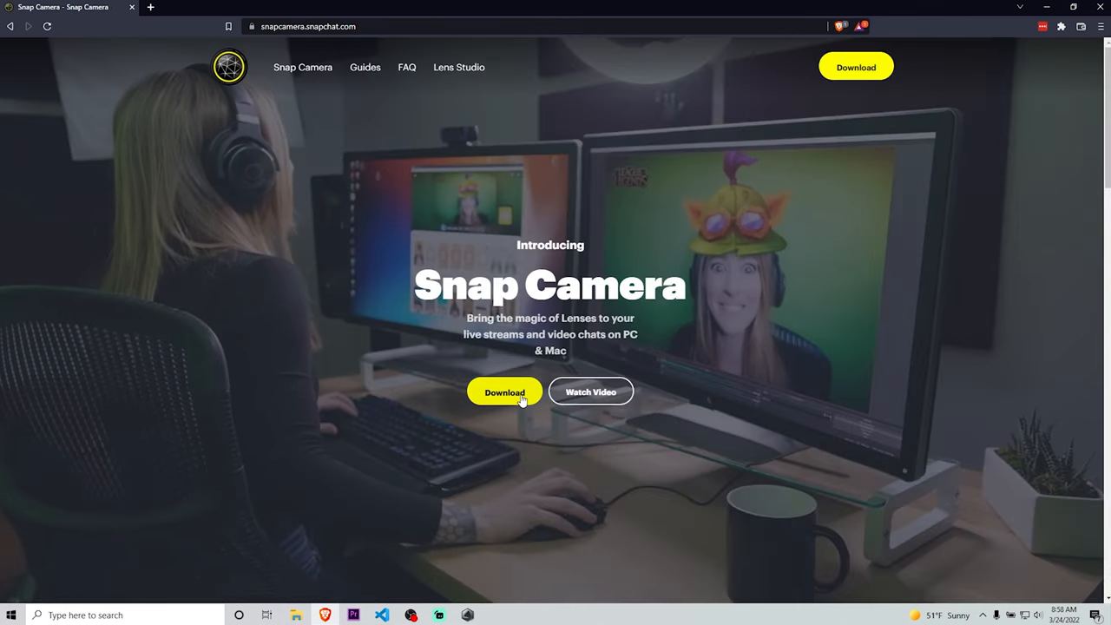
Accept the Snap Camera license, pass the reCAPTCHA, and start the Download for PC
left_click(504, 392)
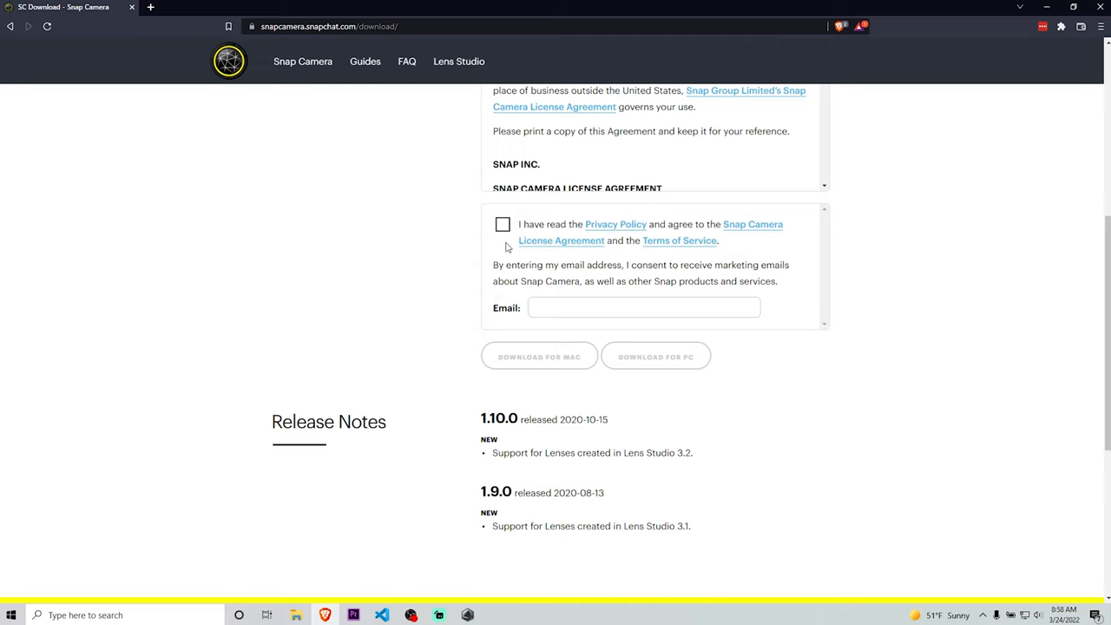
left_click(504, 224)
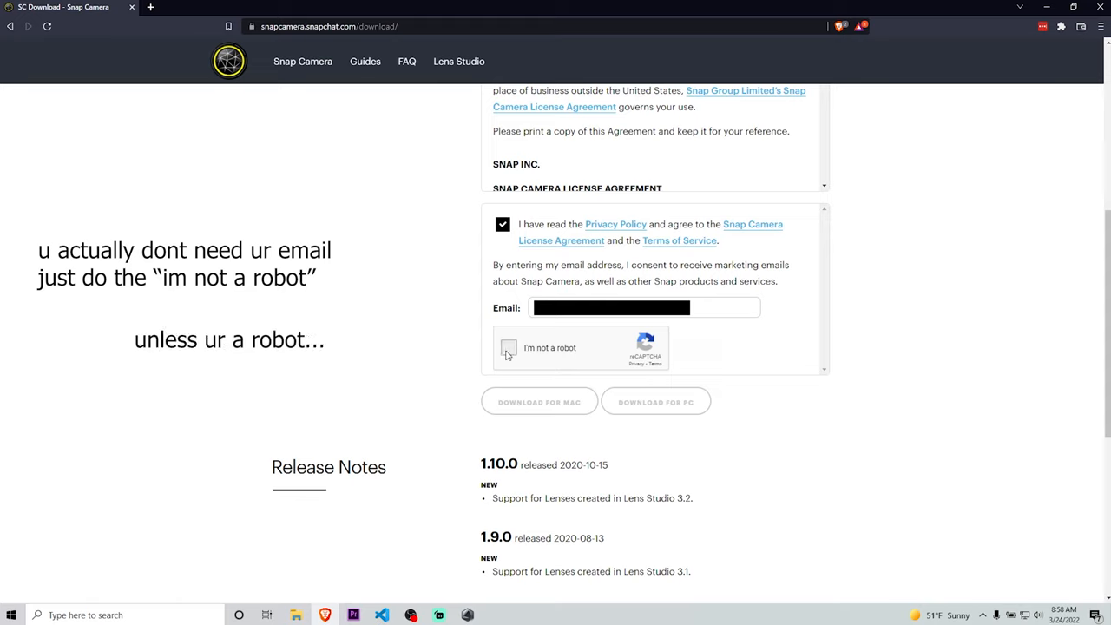
left_click(507, 347)
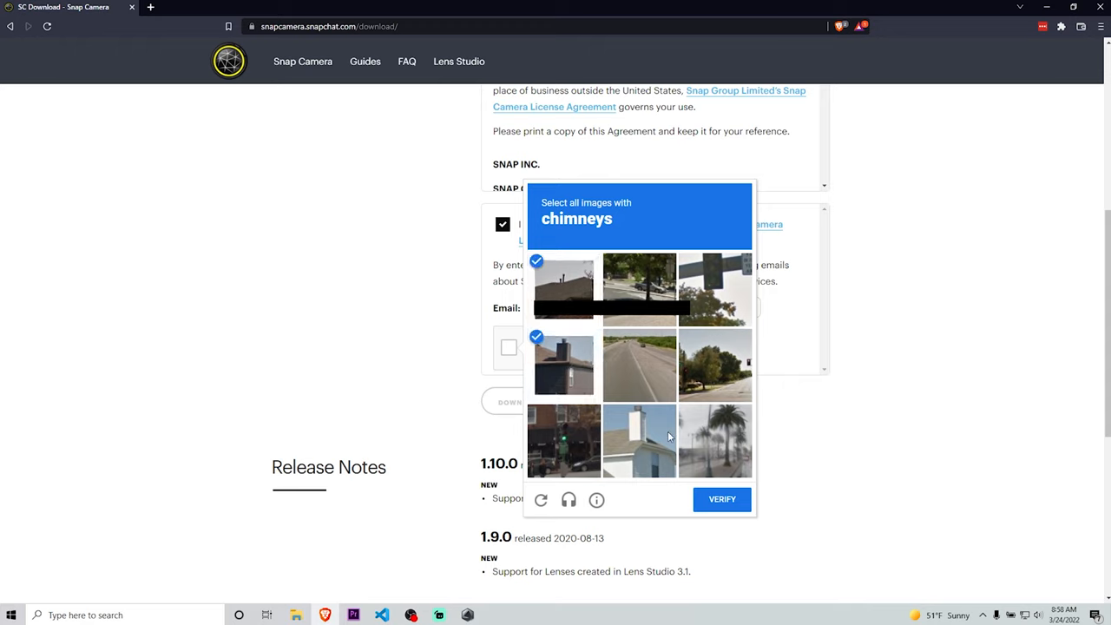
left_click(722, 501)
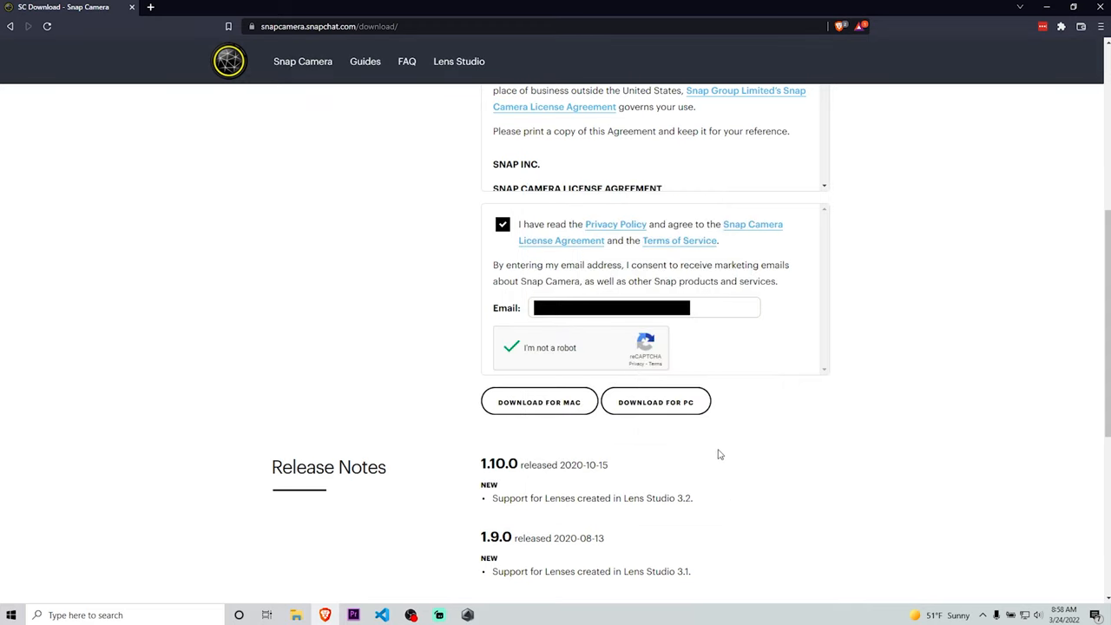
left_click(657, 403)
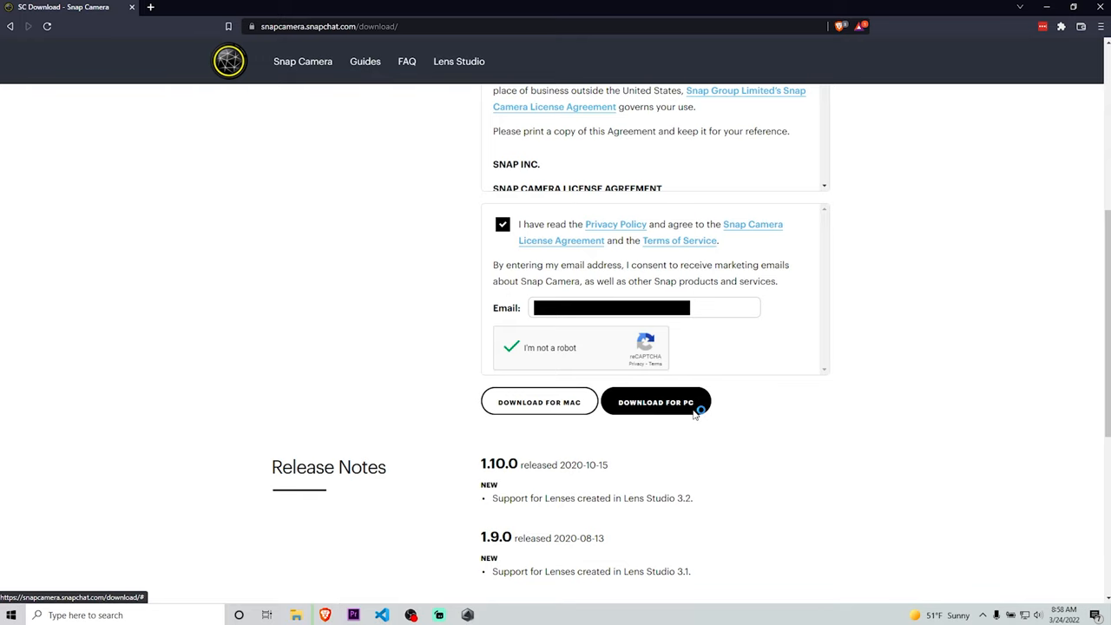
left_click(656, 403)
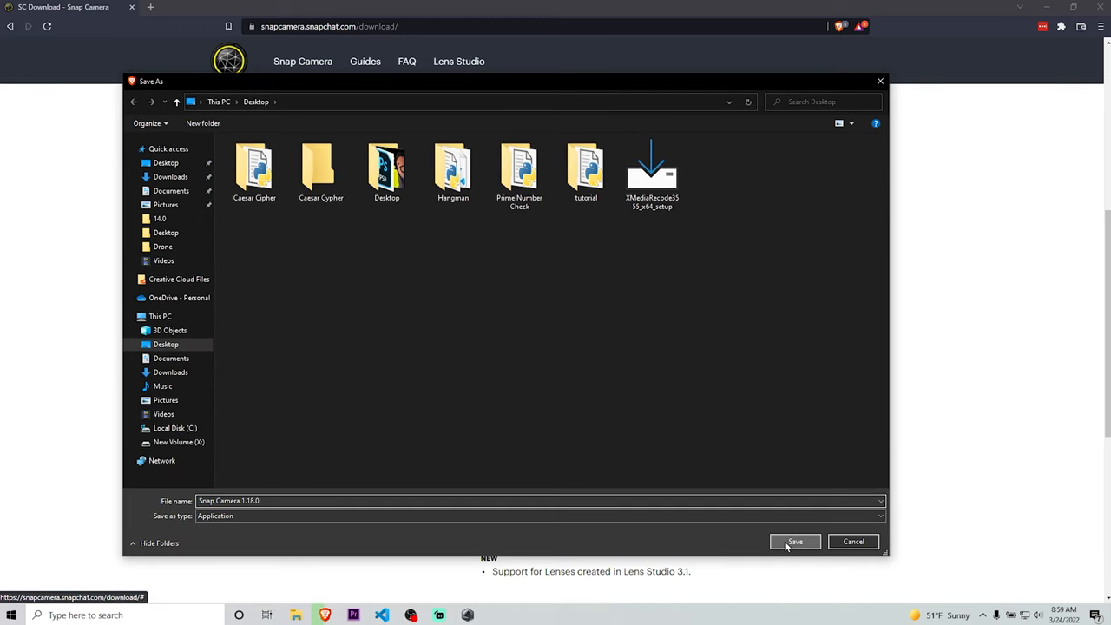
Save the installer to the desktop, run it through setup without a shortcut, and launch Snap Camera
left_click(795, 541)
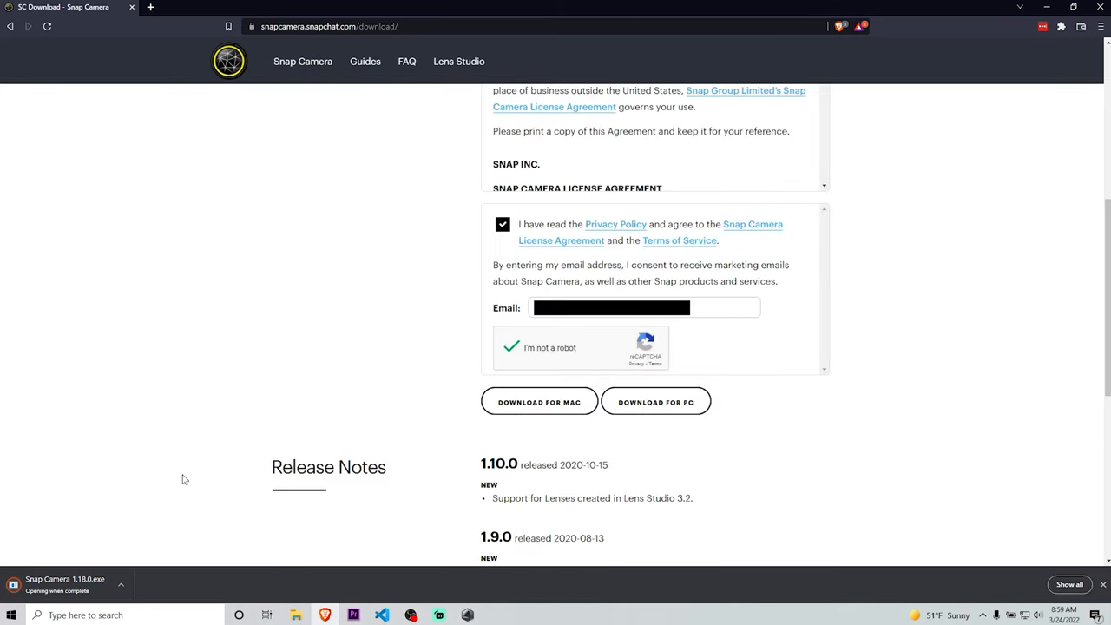
mouse_move(188, 508)
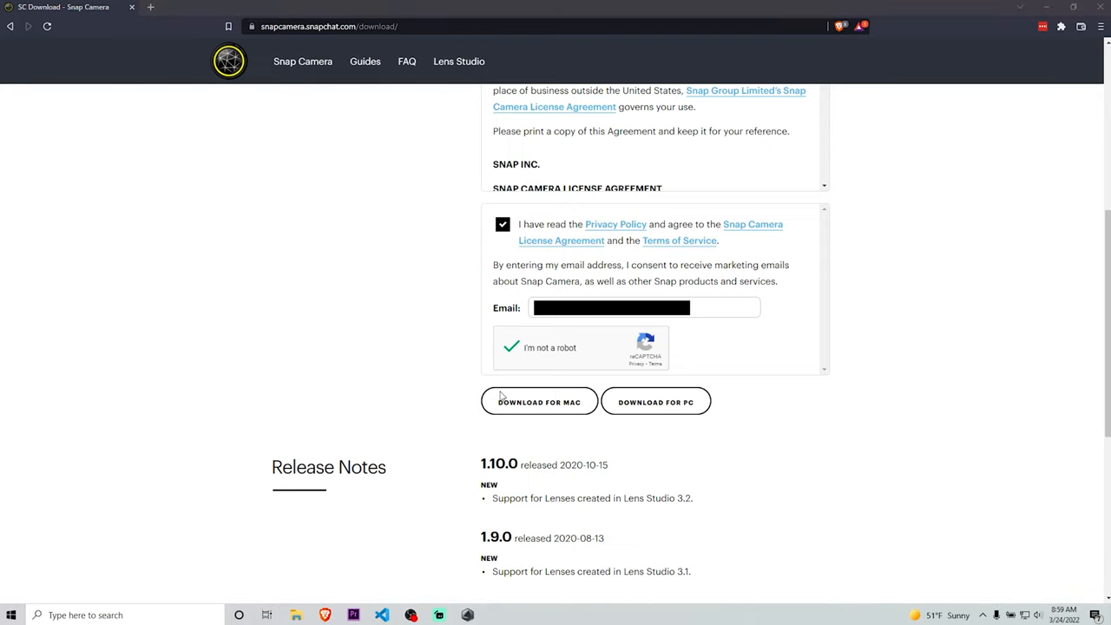
left_click(656, 401)
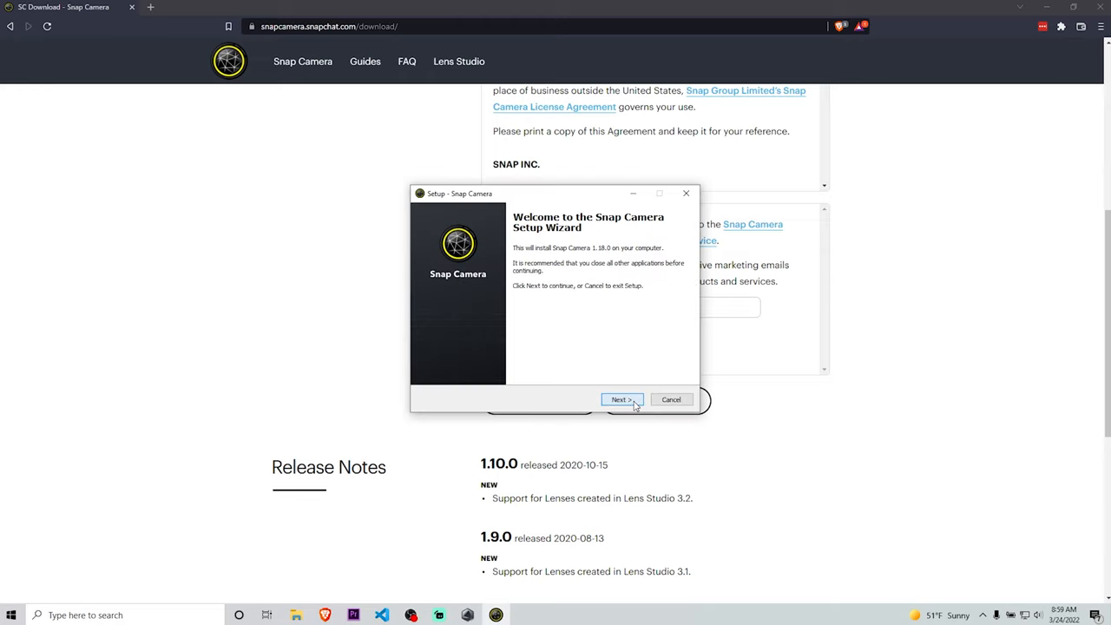
left_click(621, 400)
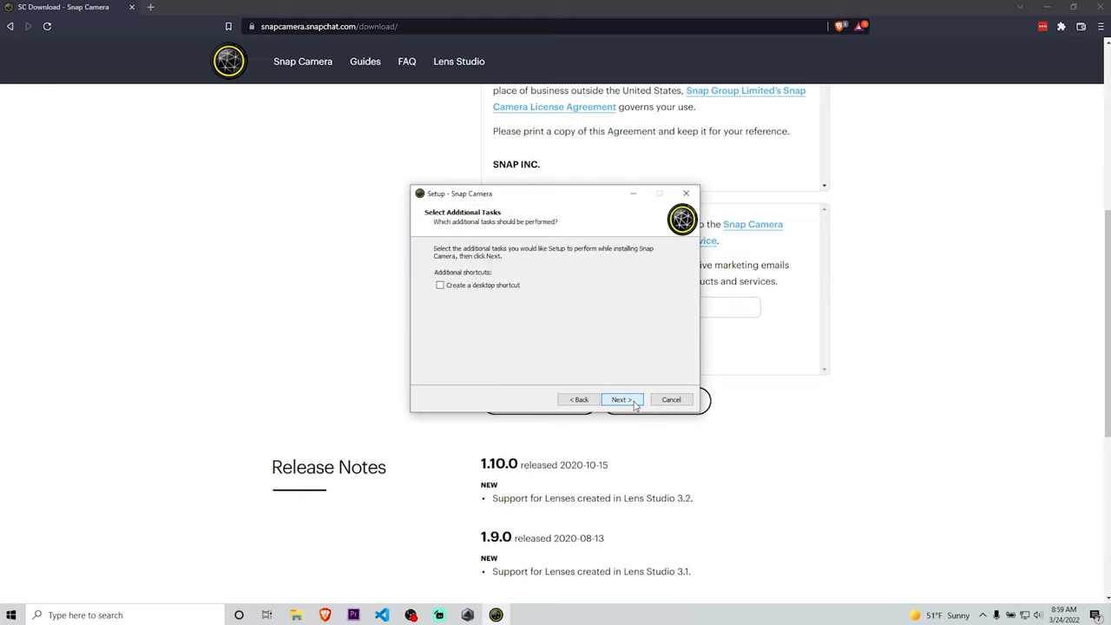
left_click(621, 399)
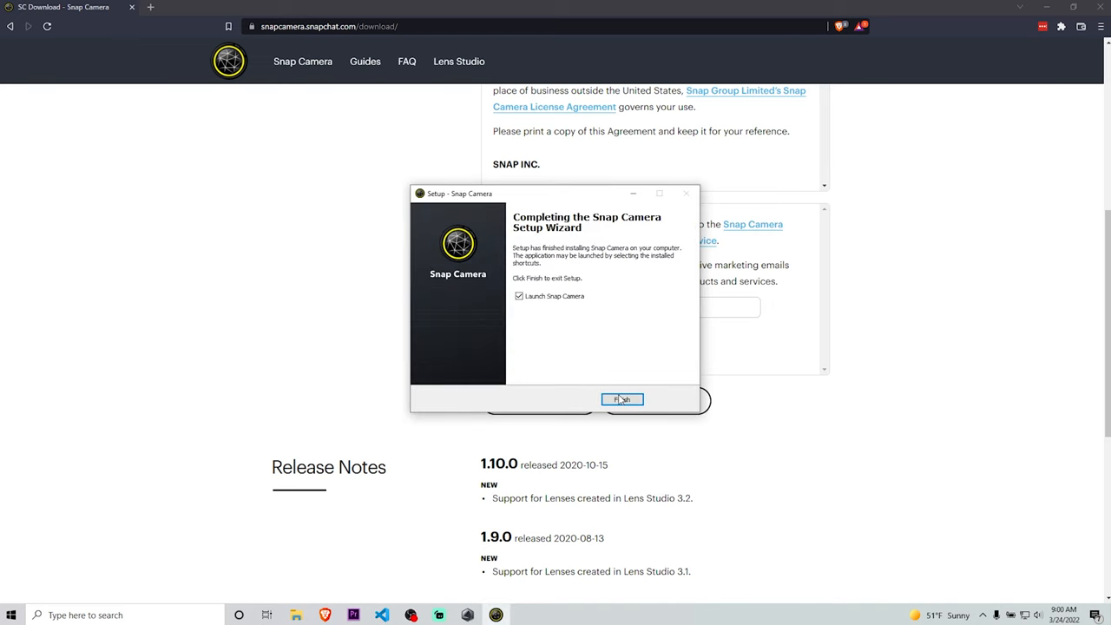
left_click(622, 399)
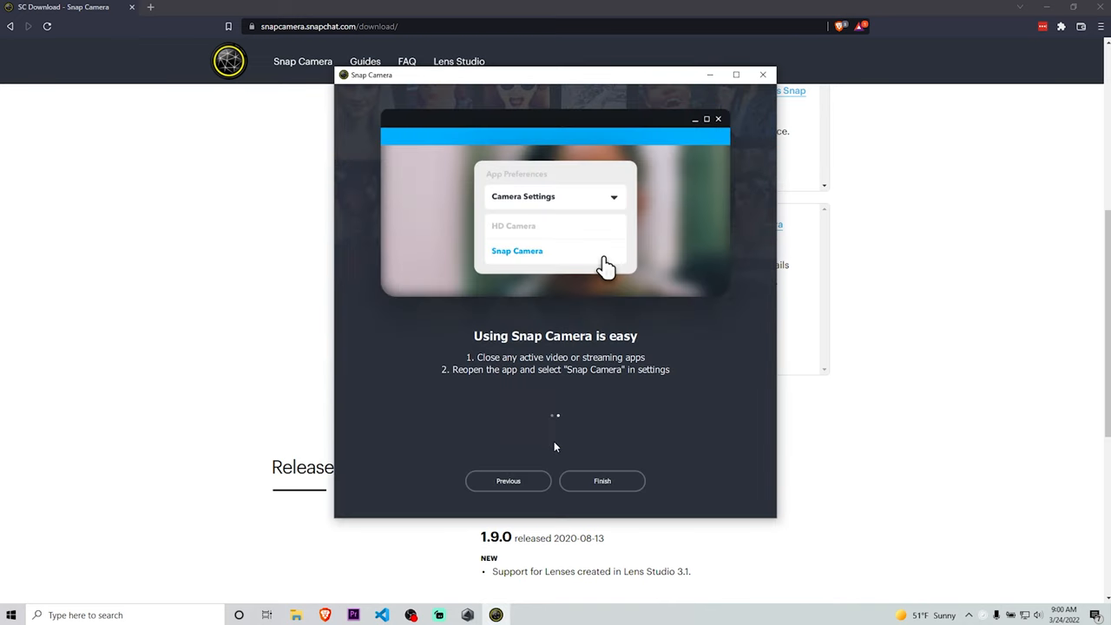
Finish the Snap Camera intro and search the lens gallery for 'potato'
left_click(601, 481)
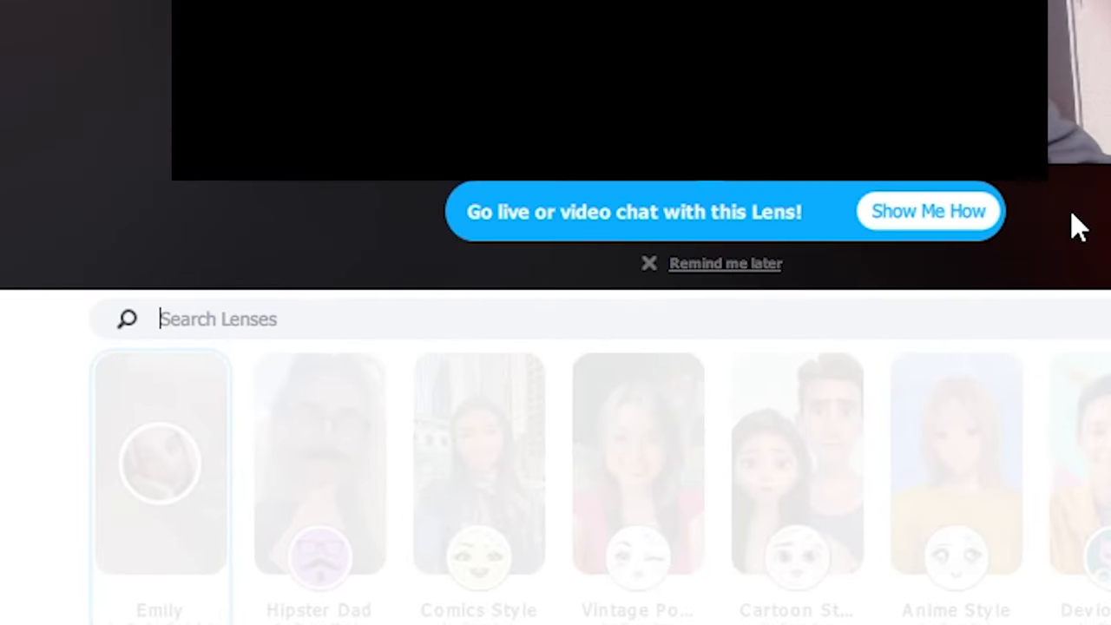
type("potato")
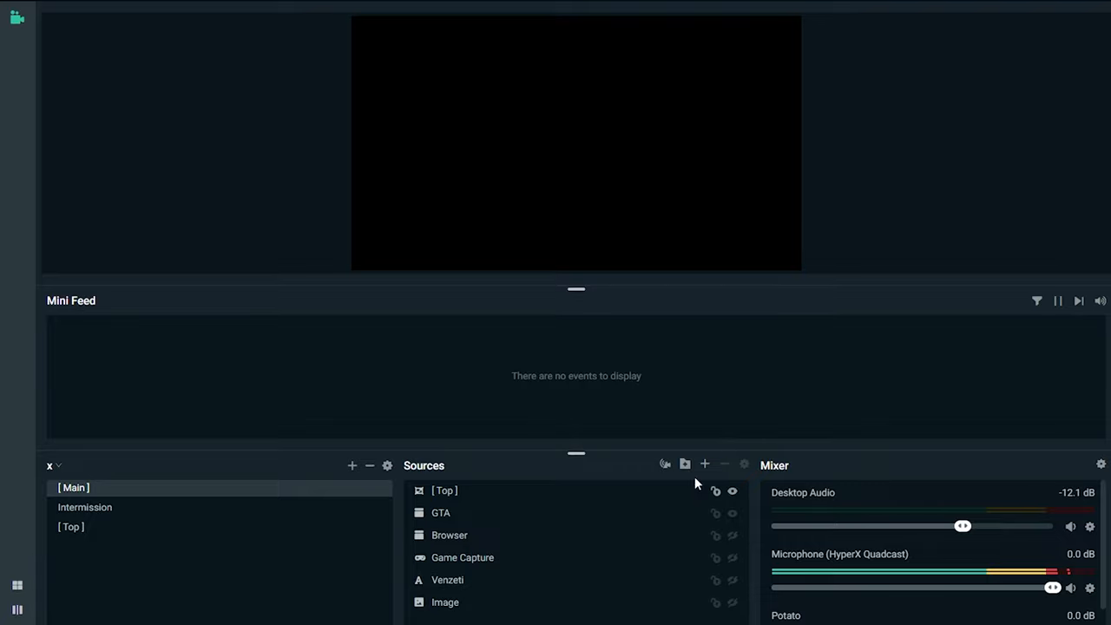
Add a new Video Capture Device source named 'Snap Filter' to the scene
left_click(705, 465)
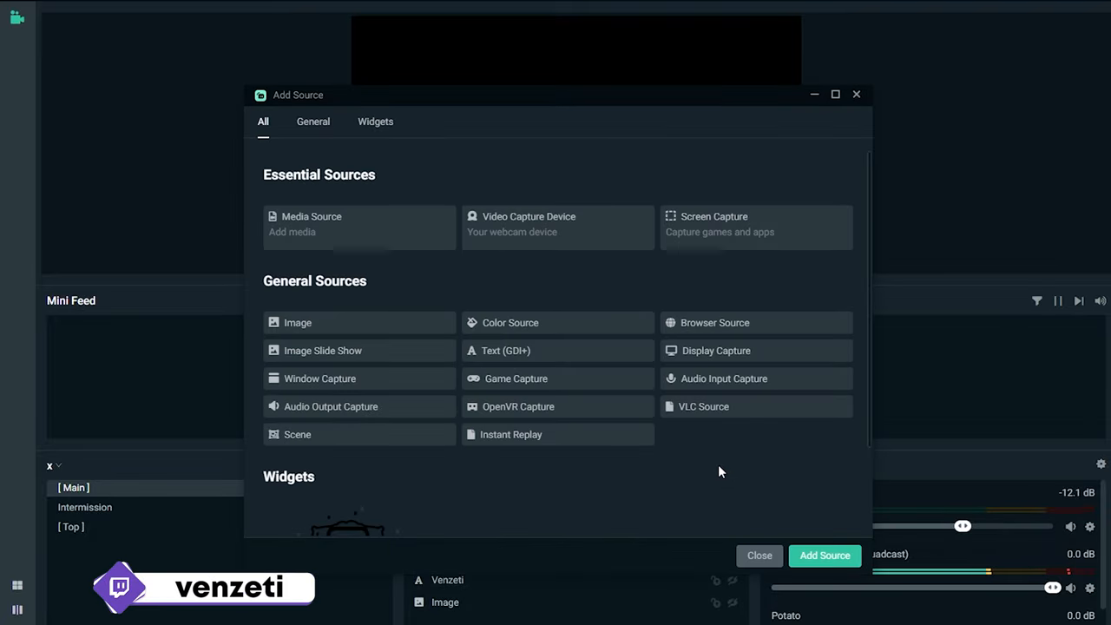
mouse_move(518, 233)
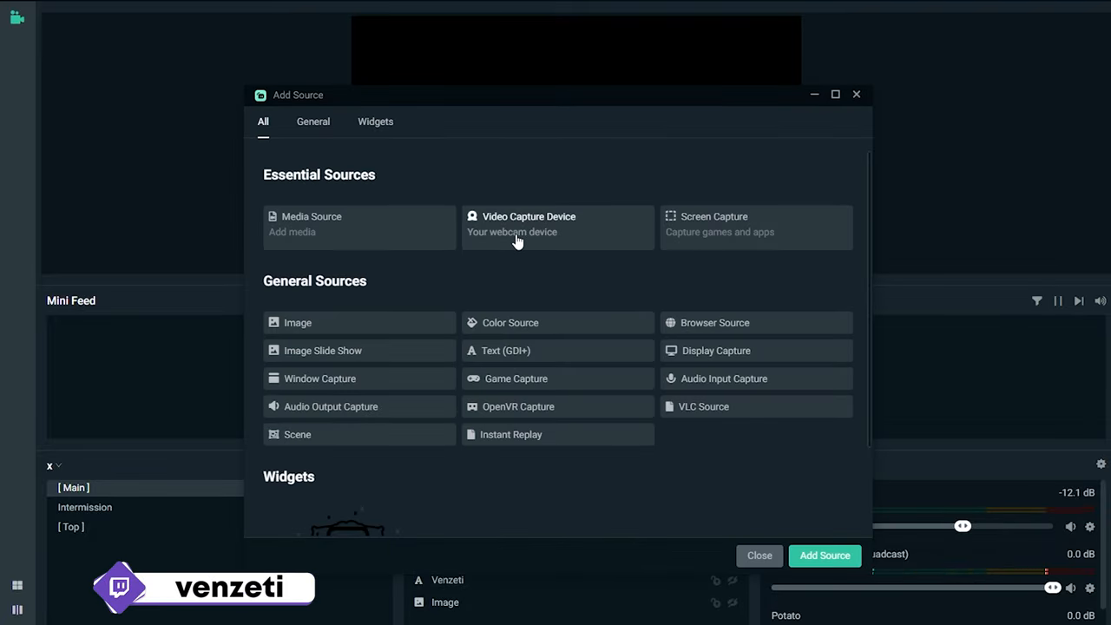
left_click(527, 224)
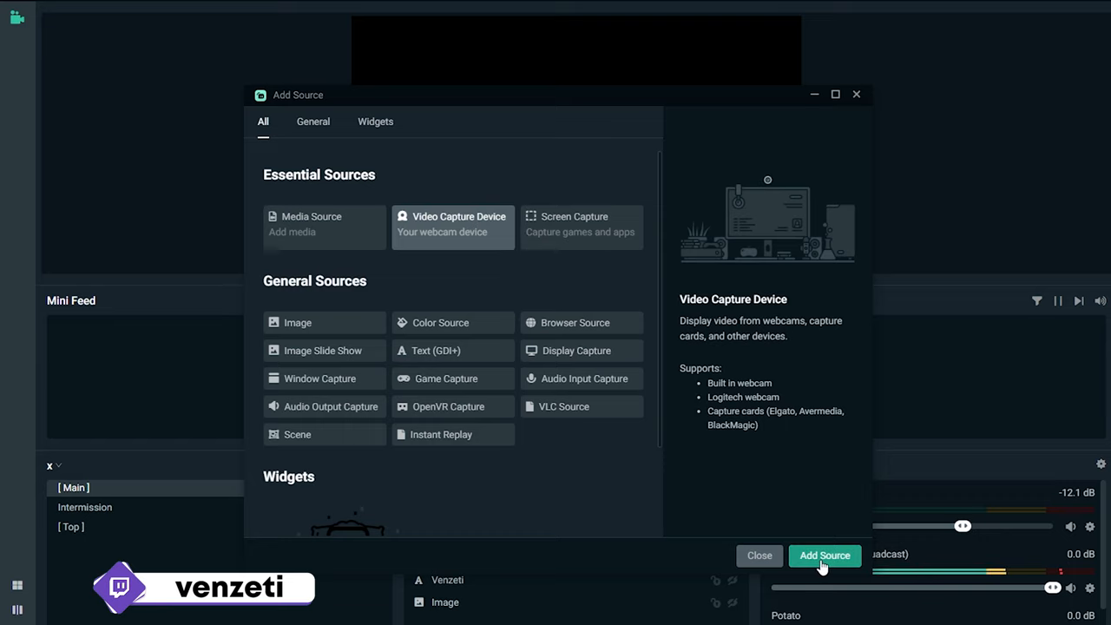
left_click(823, 556)
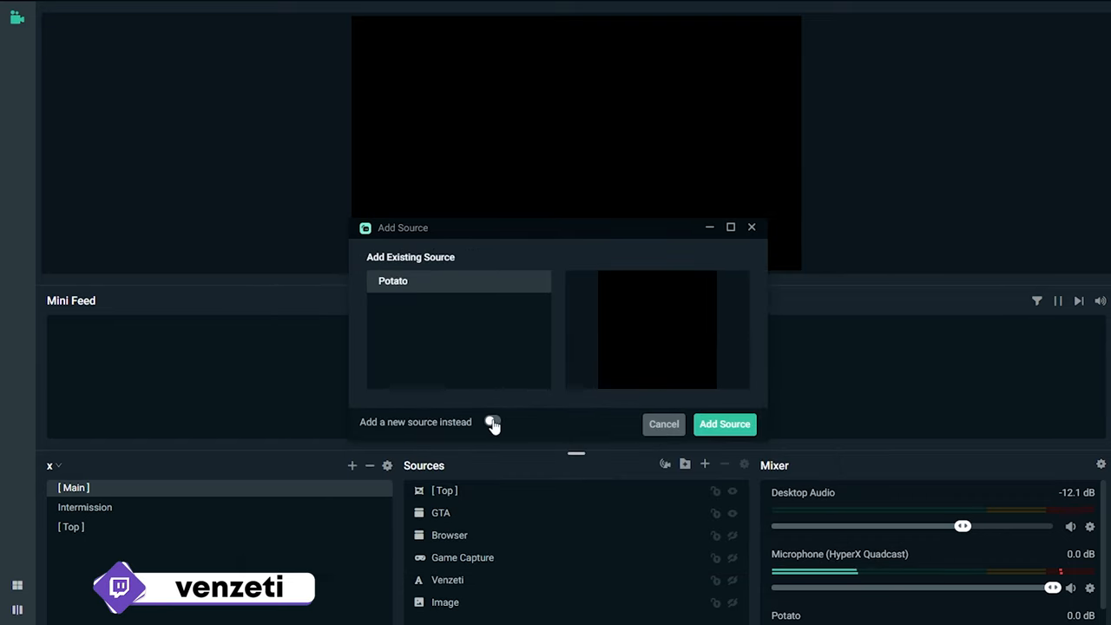
left_click(493, 422)
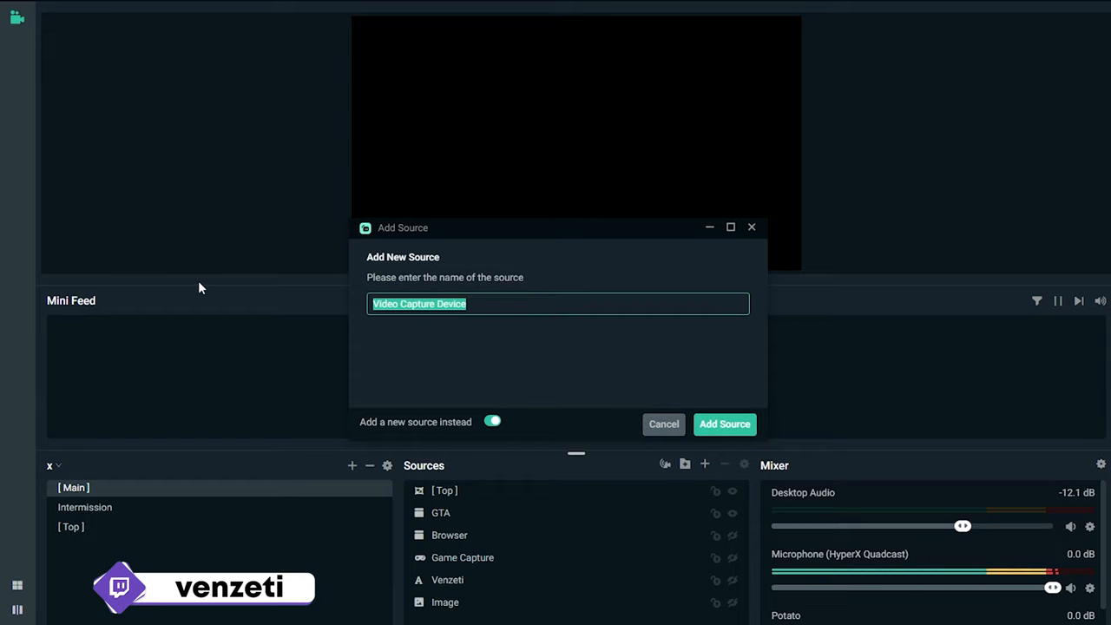
type("Snap Filter")
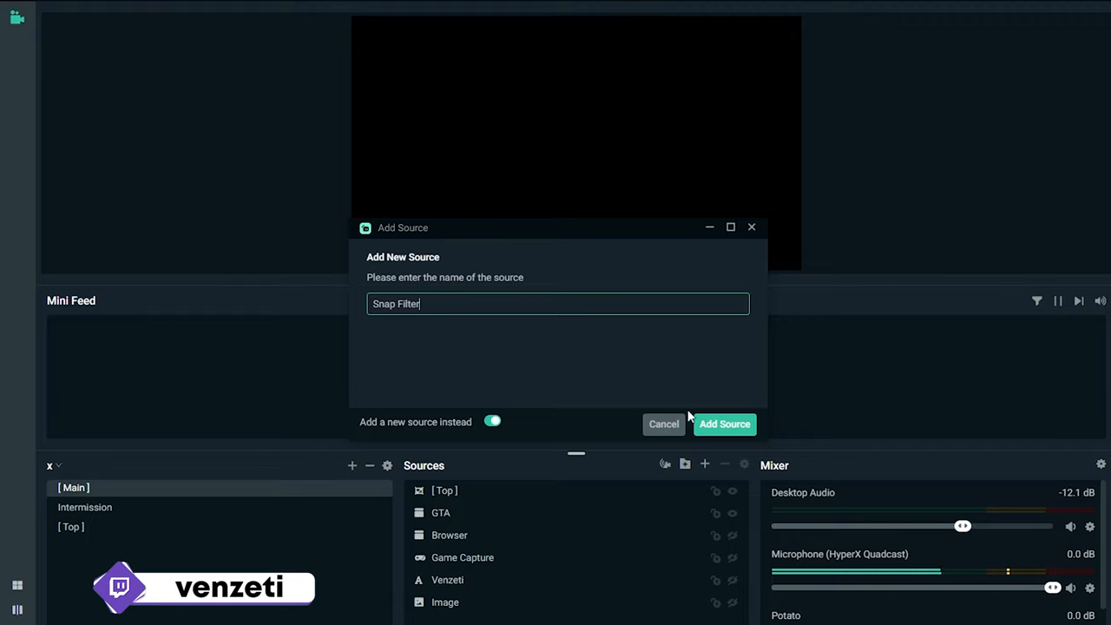
left_click(726, 423)
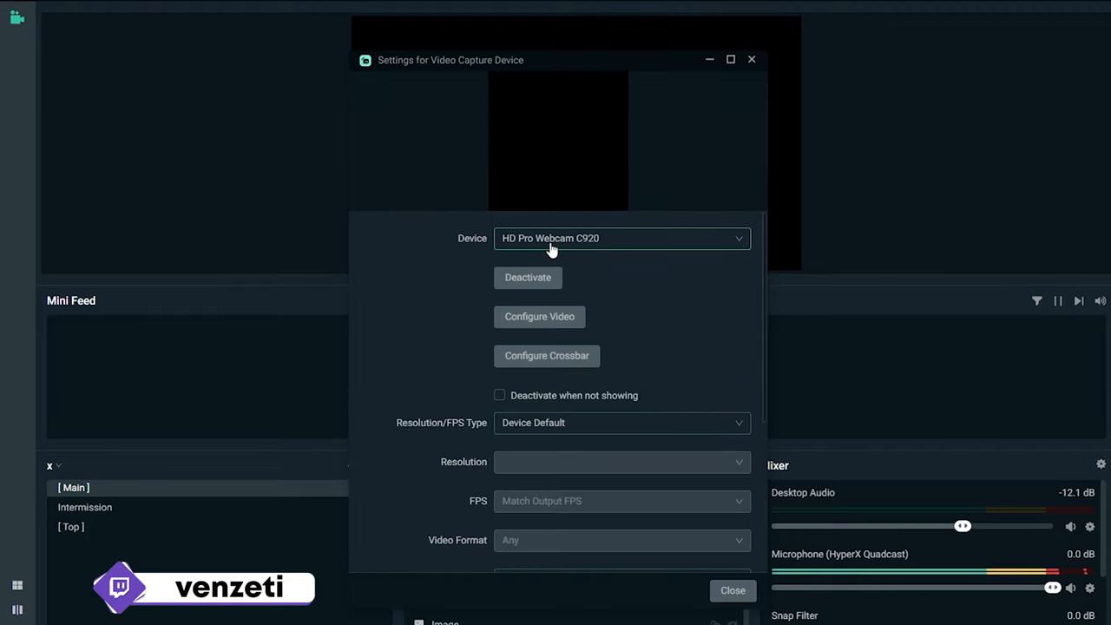
Select Snap Camera as the device for the Snap Filter source so the potato lens shows in the preview
left_click(622, 238)
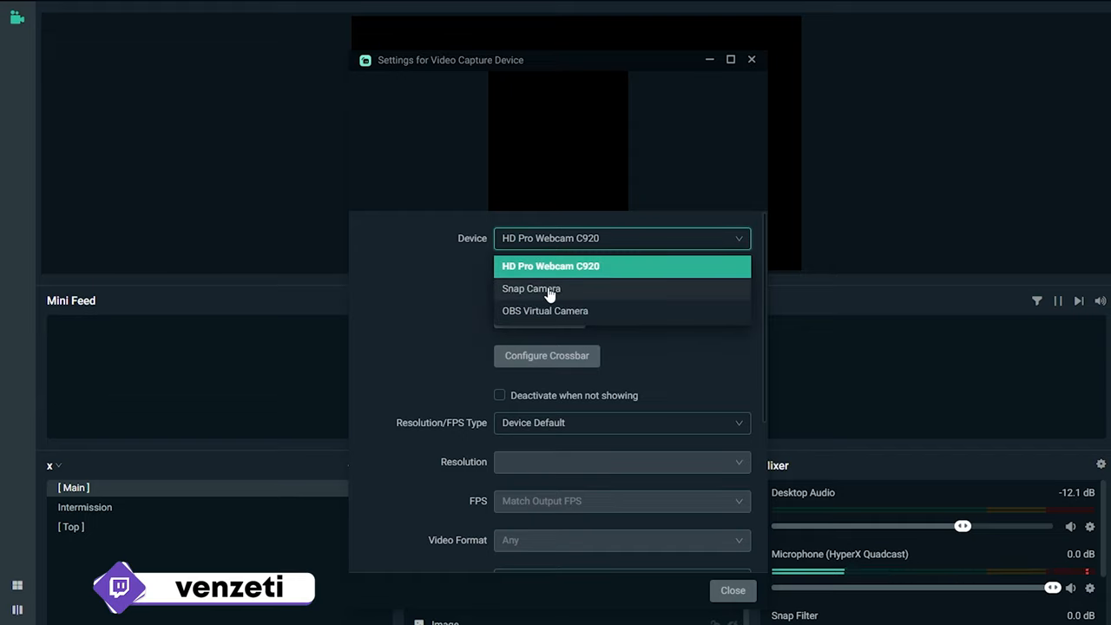
left_click(532, 288)
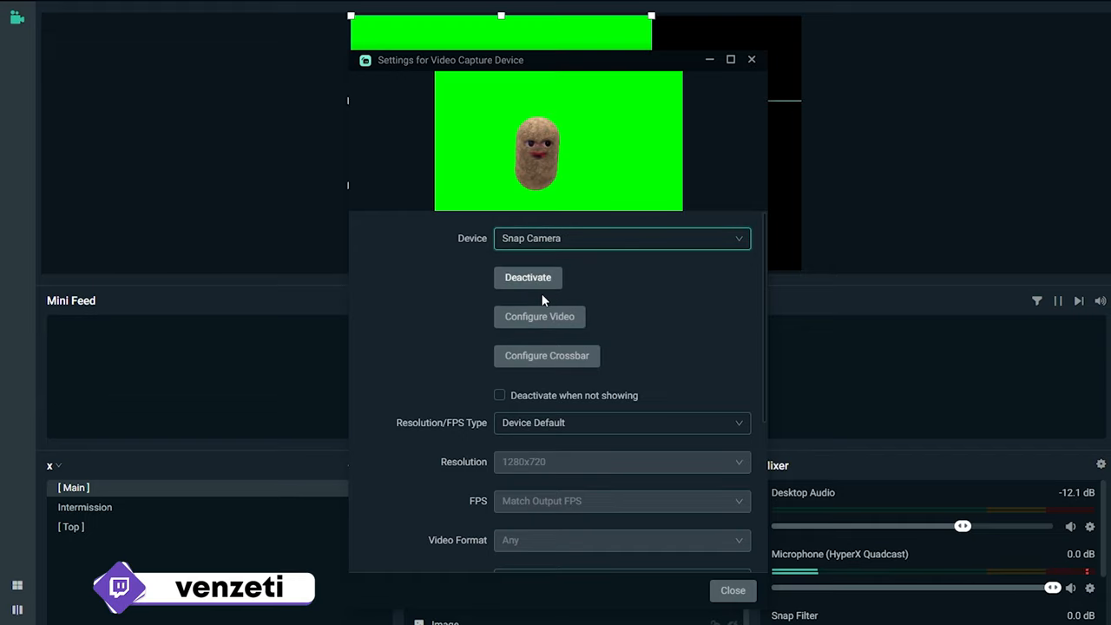
mouse_move(573, 93)
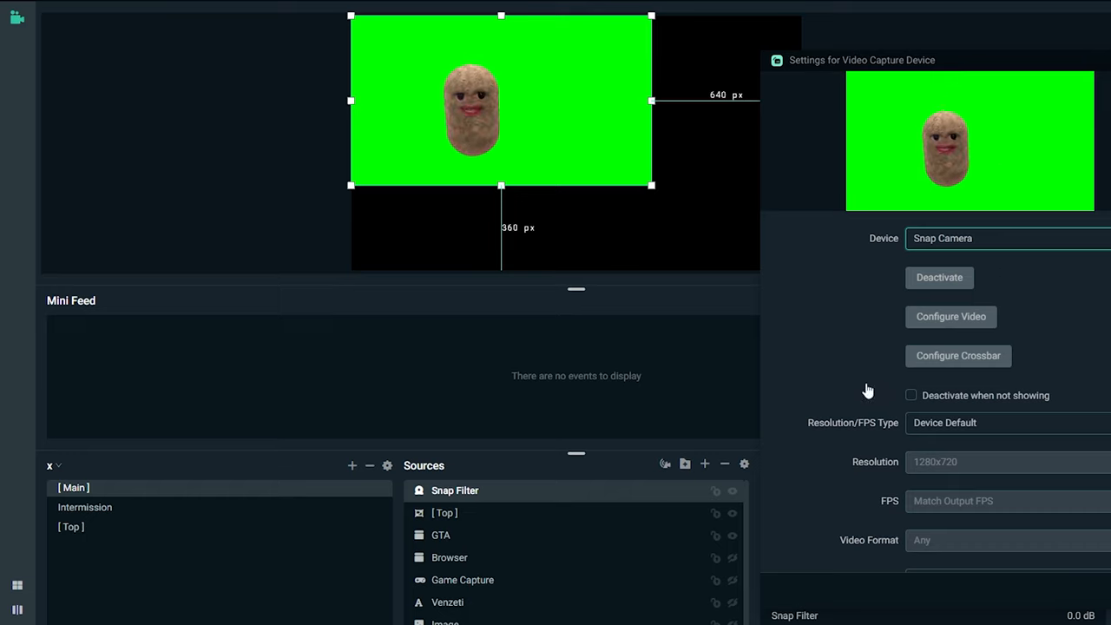
scroll("down", 3)
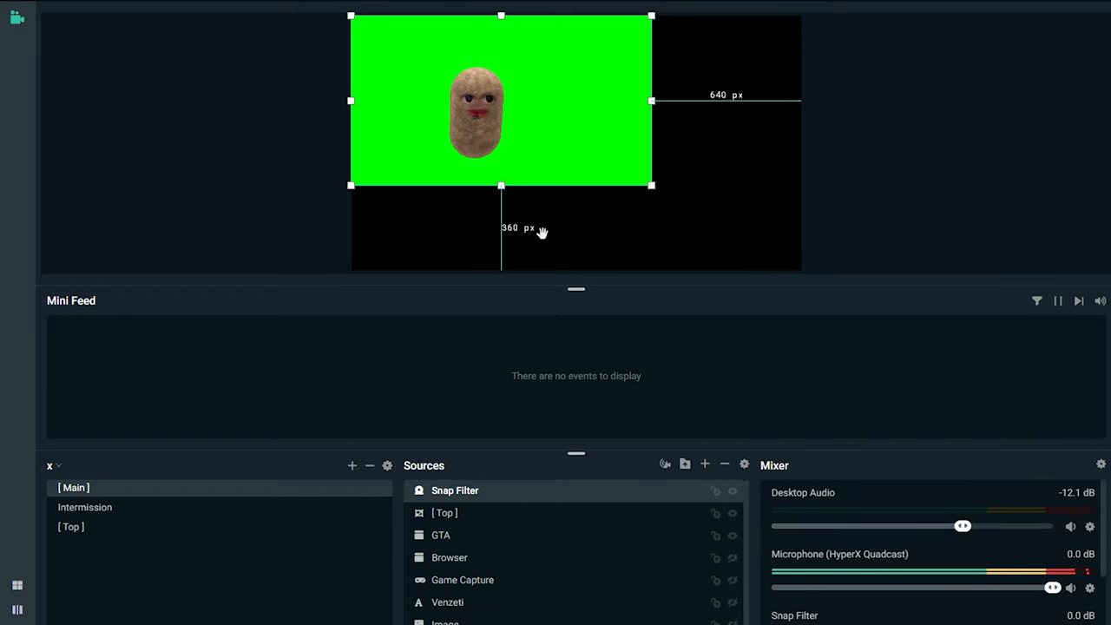
Add a Color Key filter to the Snap Filter source via Filters > Edit Filters
right_click(484, 499)
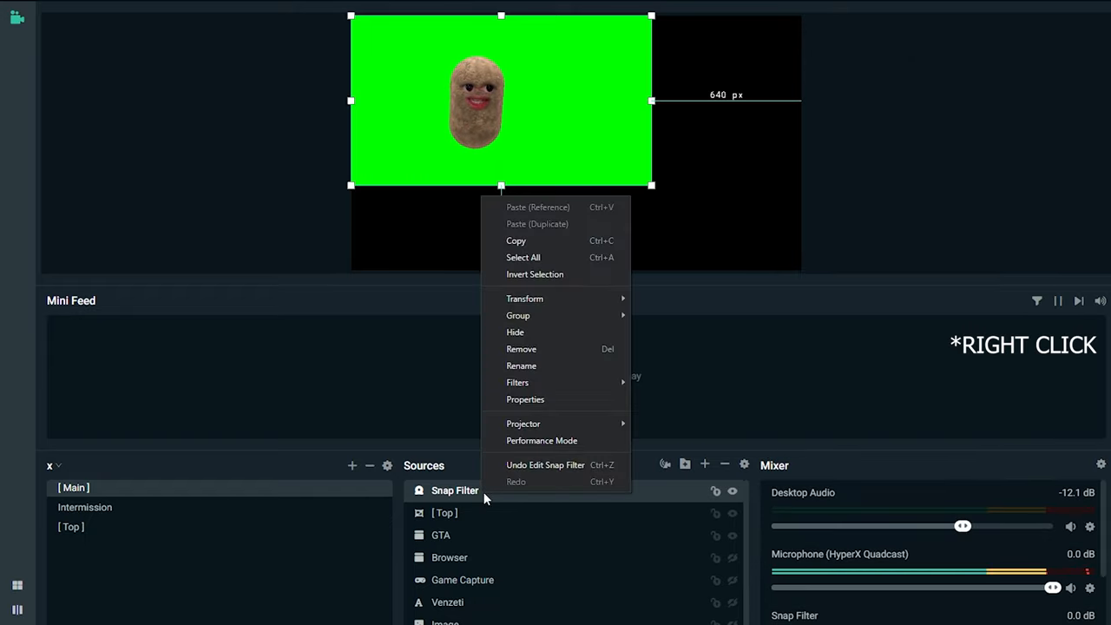
mouse_move(517, 382)
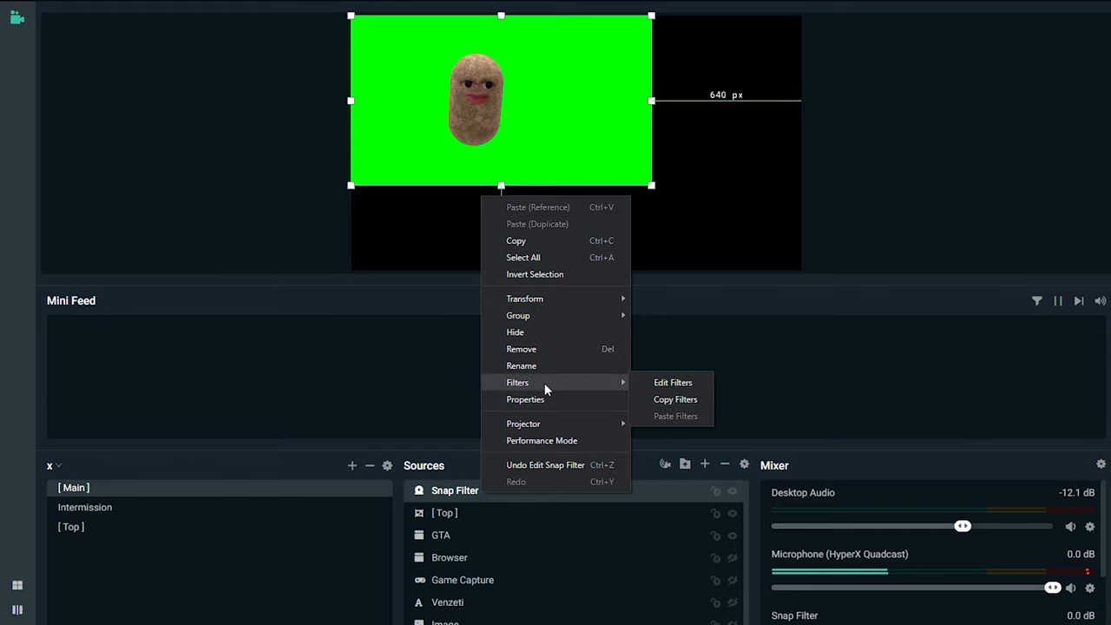
mouse_move(587, 386)
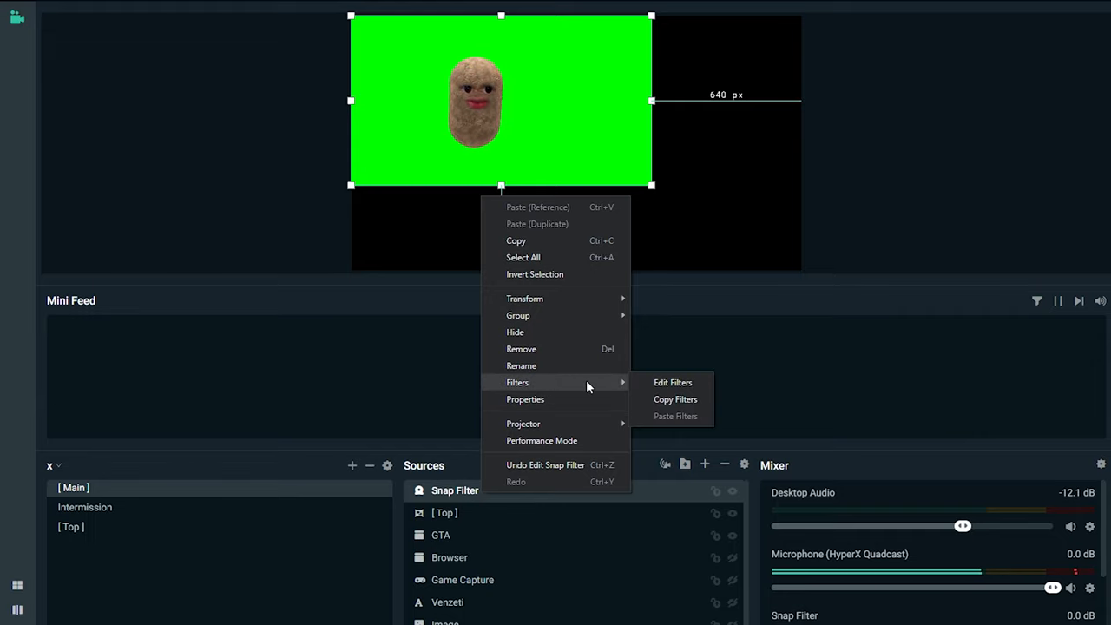
left_click(674, 382)
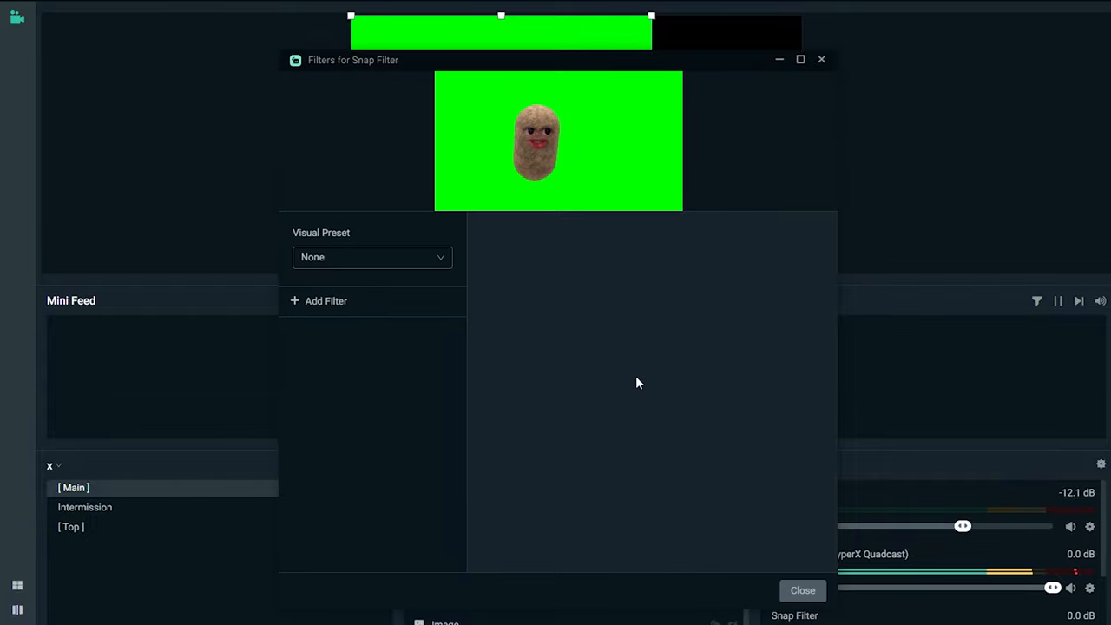
left_click(327, 300)
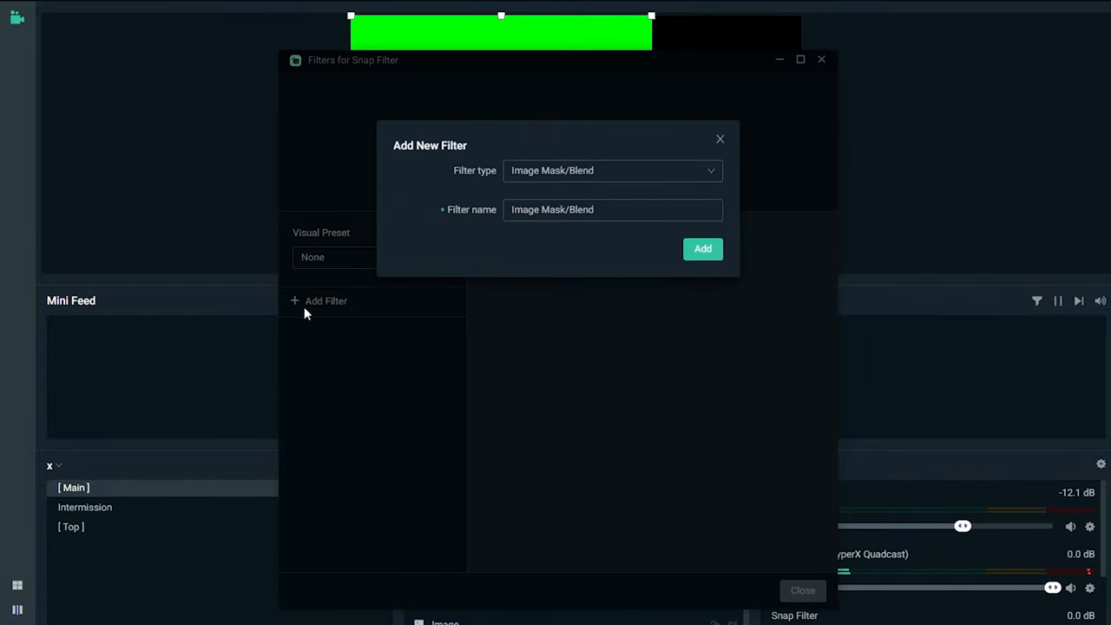
left_click(611, 170)
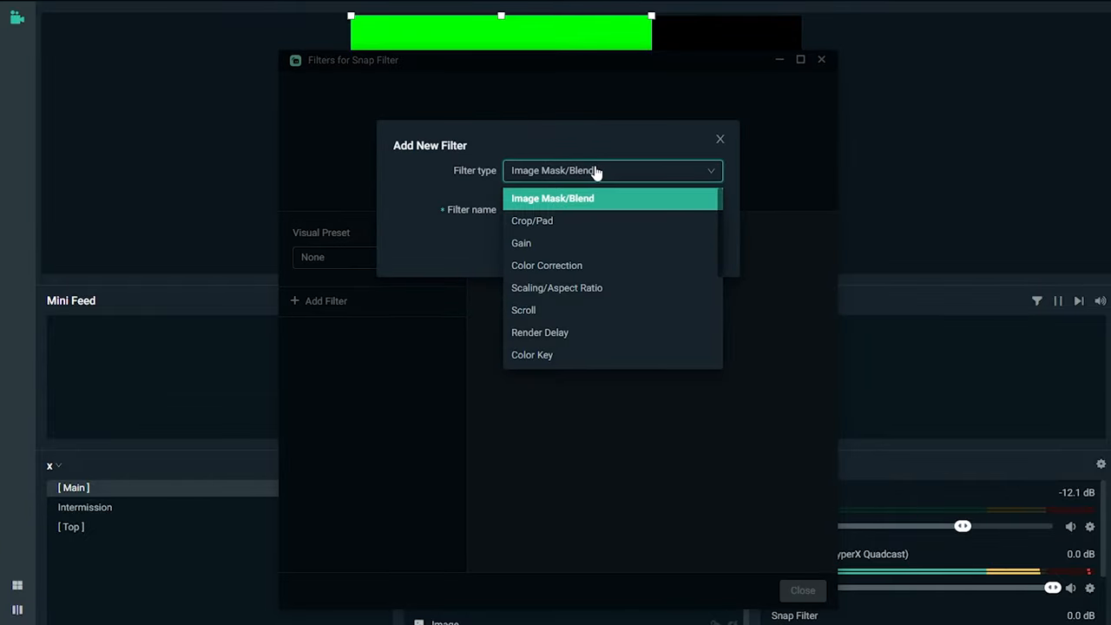
mouse_move(597, 316)
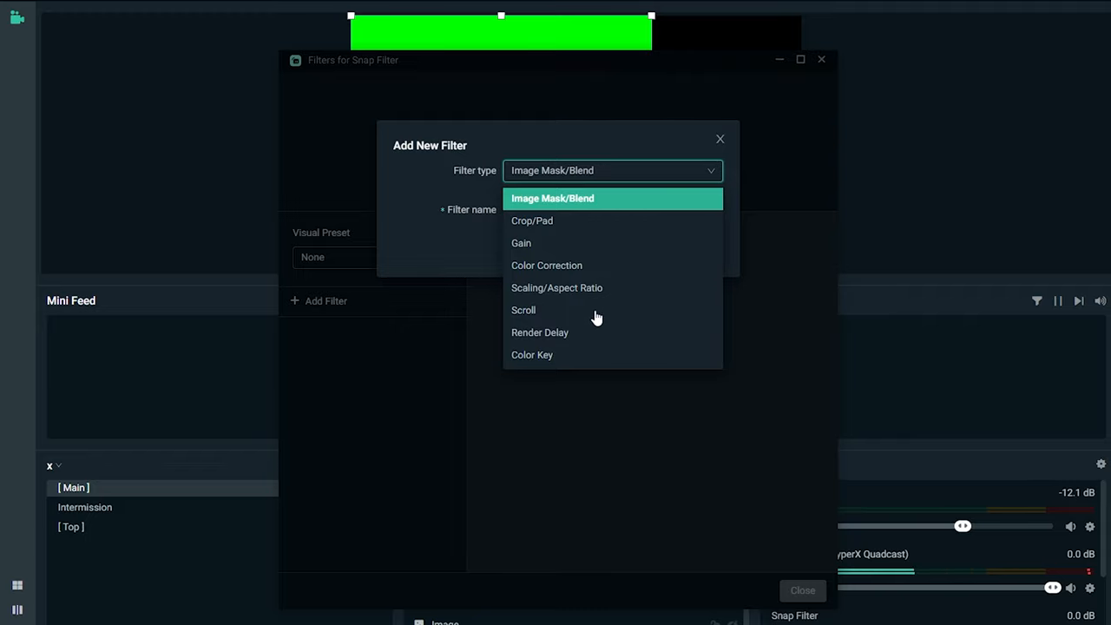
left_click(531, 354)
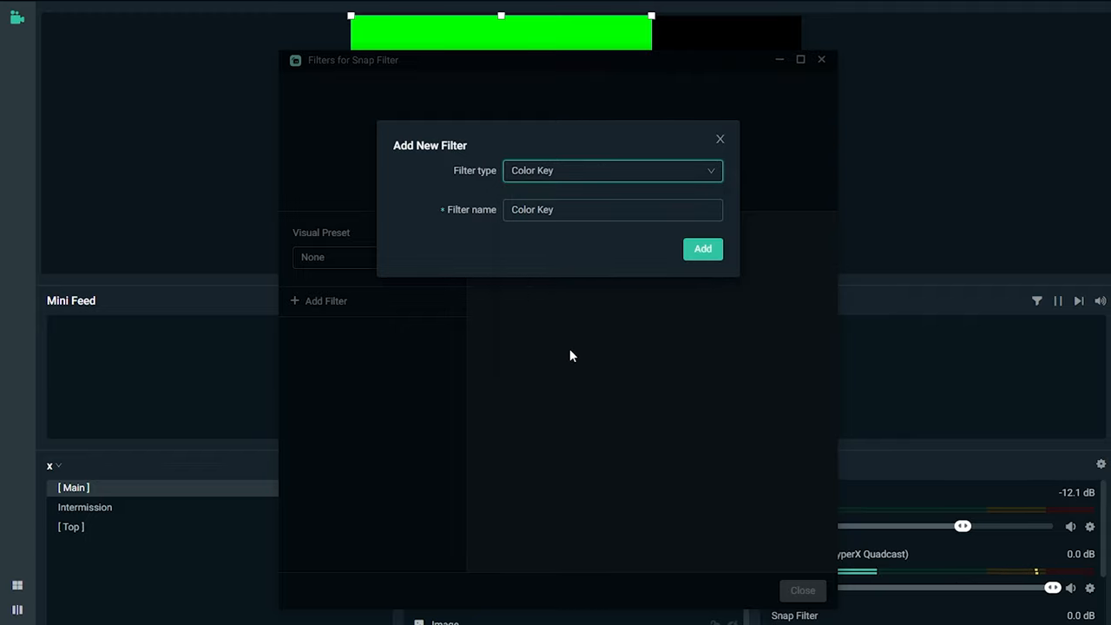
left_click(701, 250)
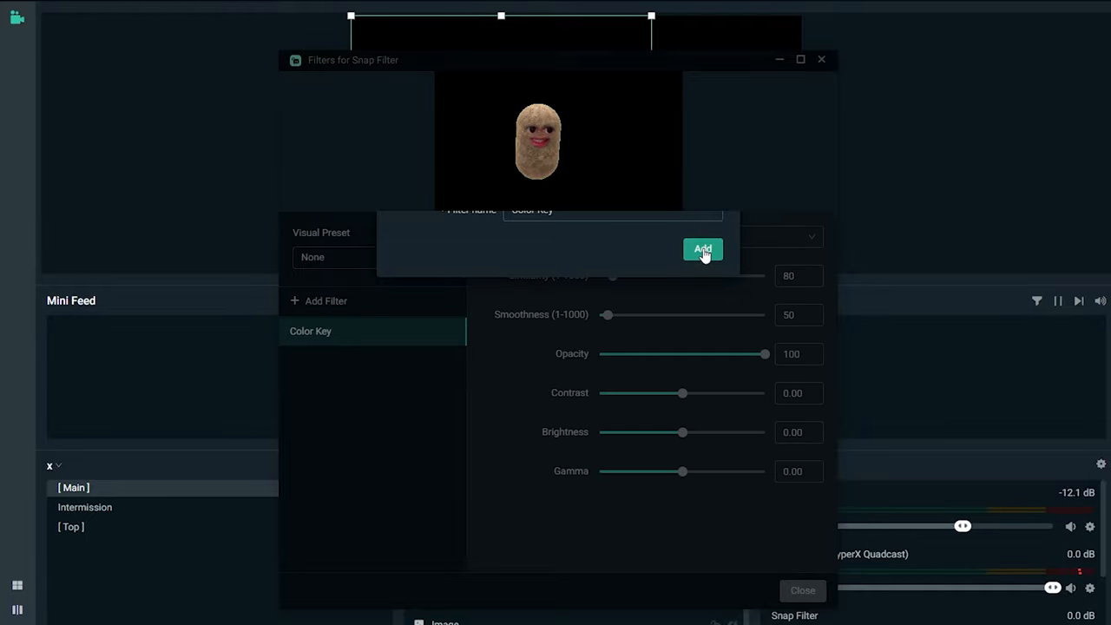
Raise the Color Key Similarity and Smoothness sliders until the potato is cleanly cut from the green
left_click(703, 251)
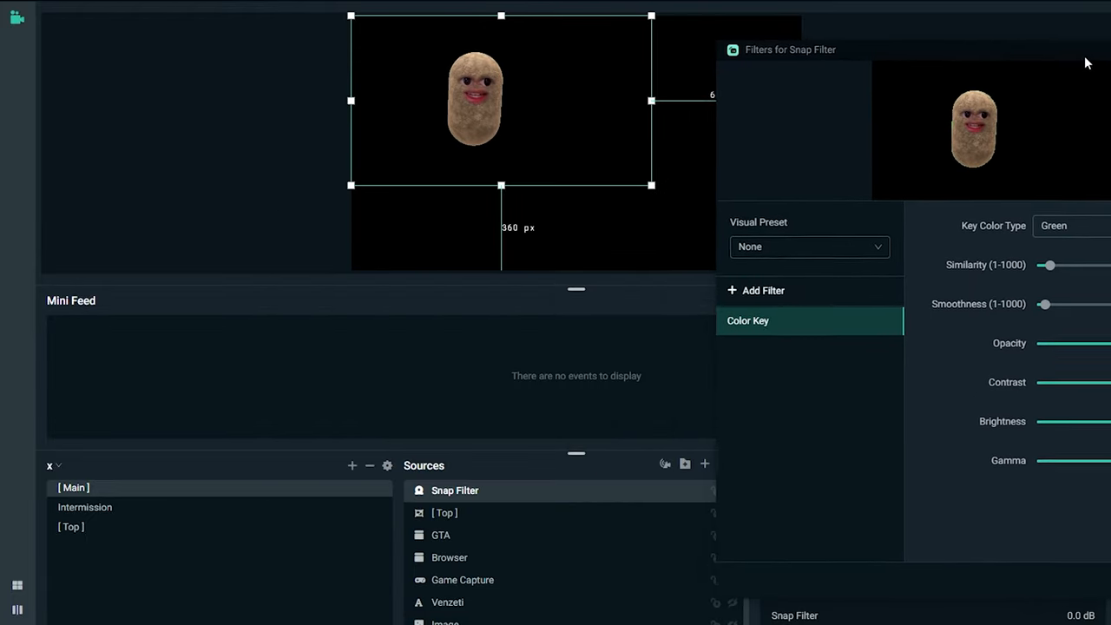
left_click_drag(1045, 264, 1053, 264)
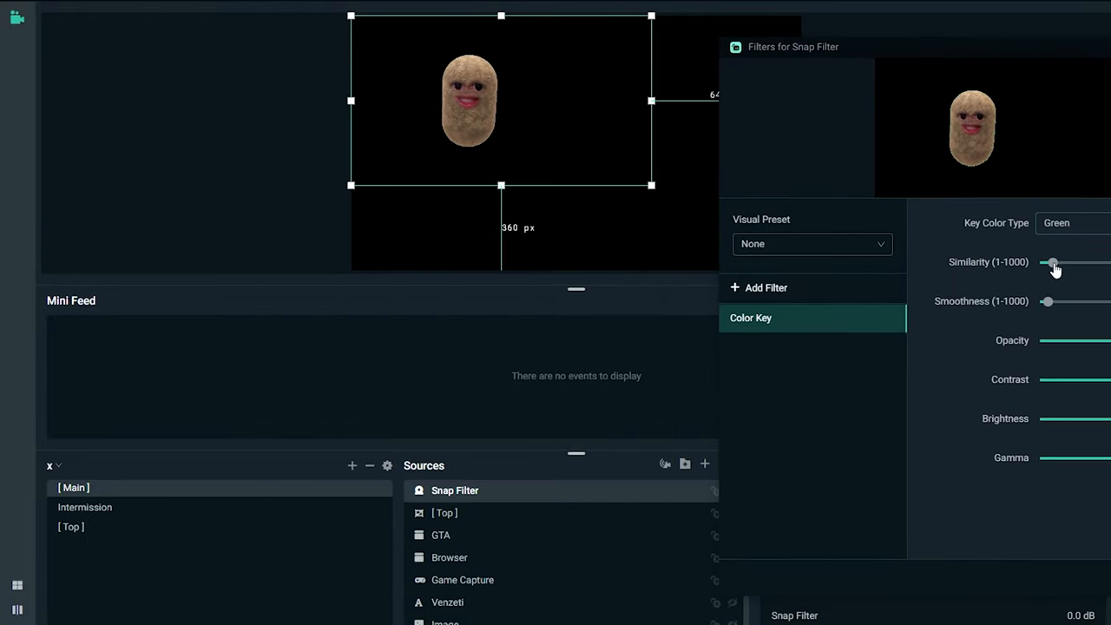
left_click_drag(1052, 262, 1066, 262)
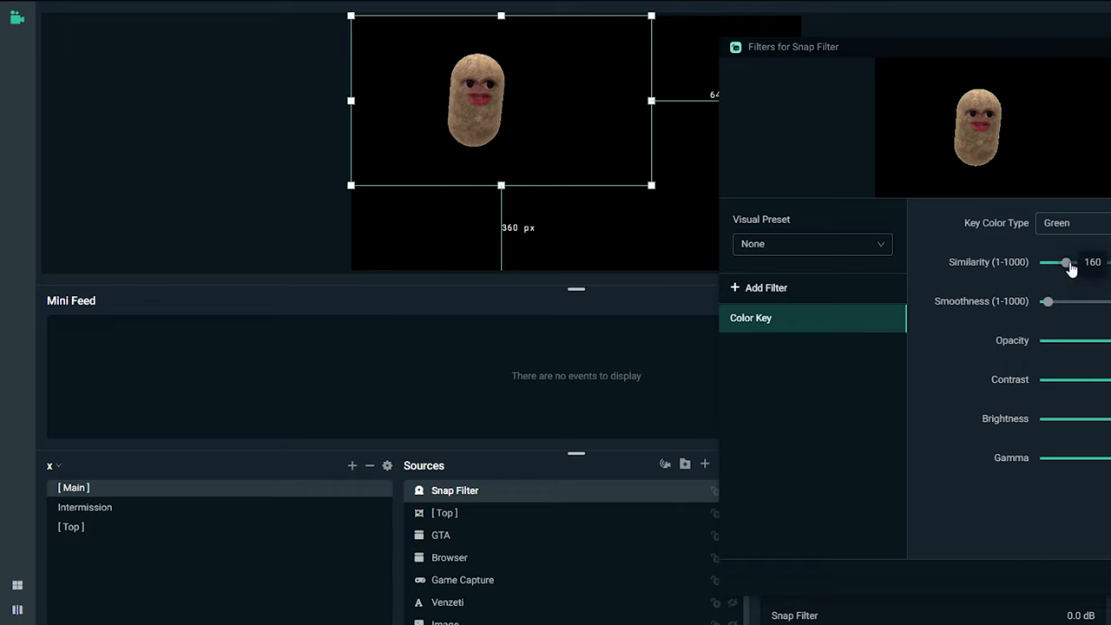
left_click_drag(1066, 263, 1075, 262)
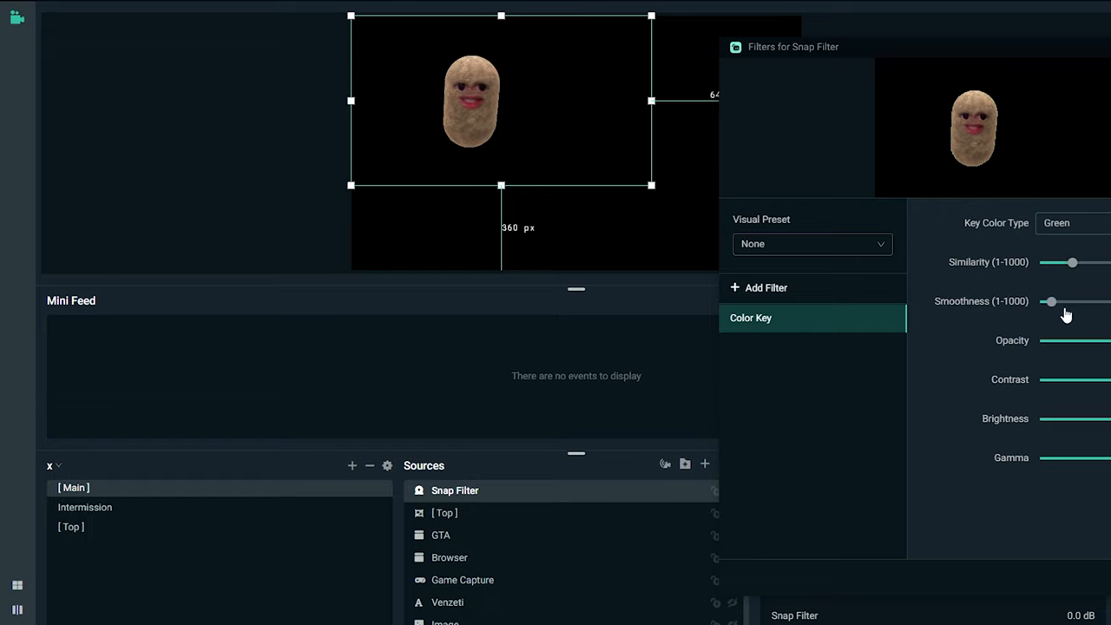
left_click_drag(1051, 302, 1097, 302)
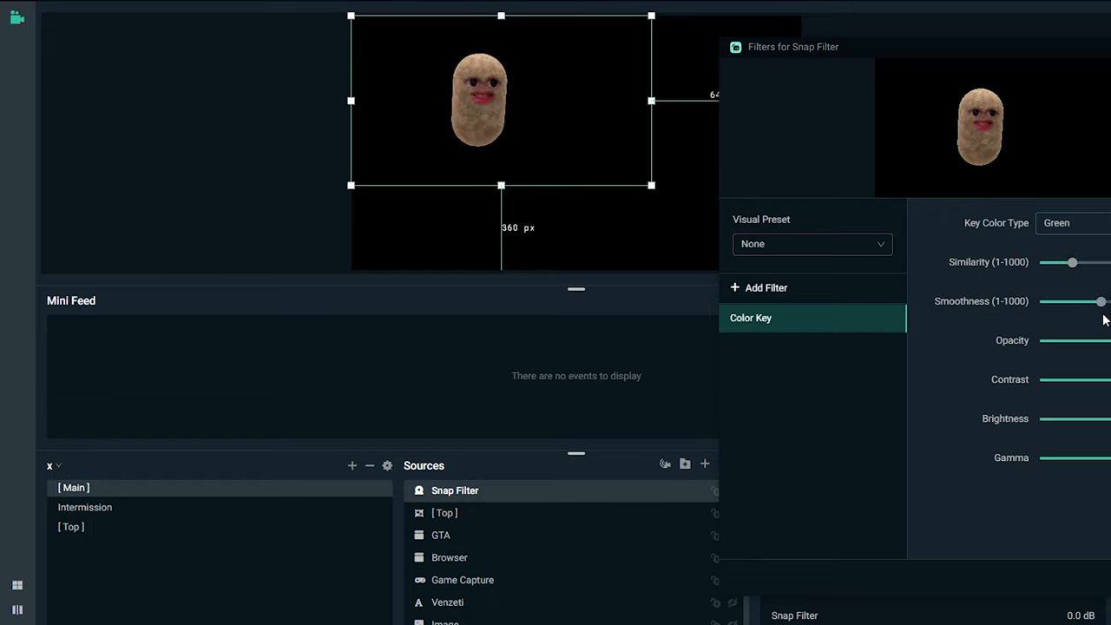
left_click_drag(1084, 302, 1108, 302)
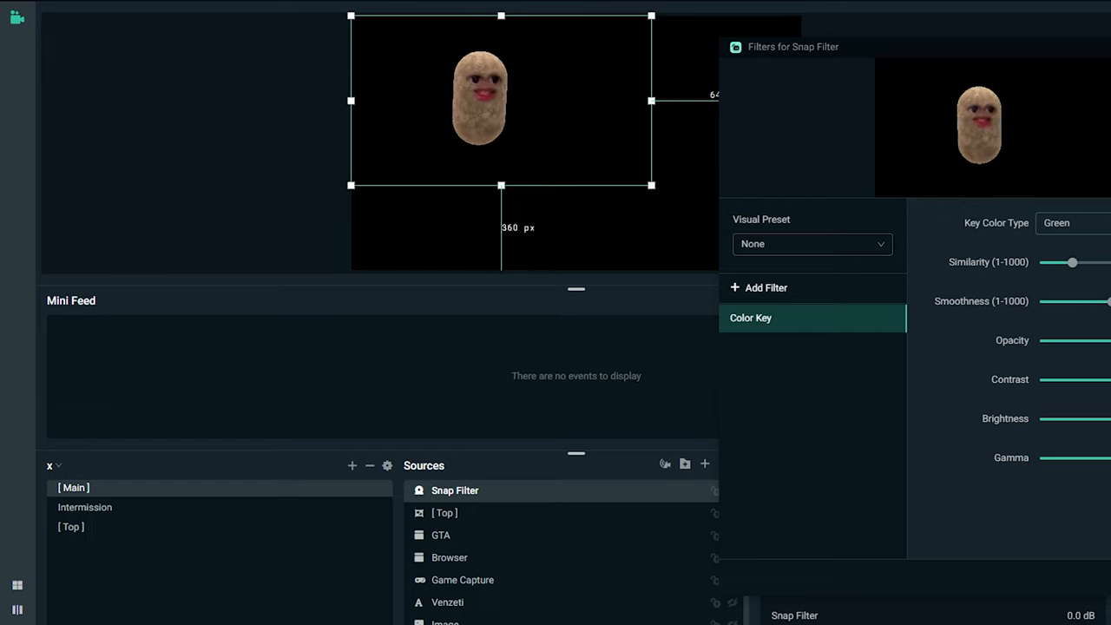